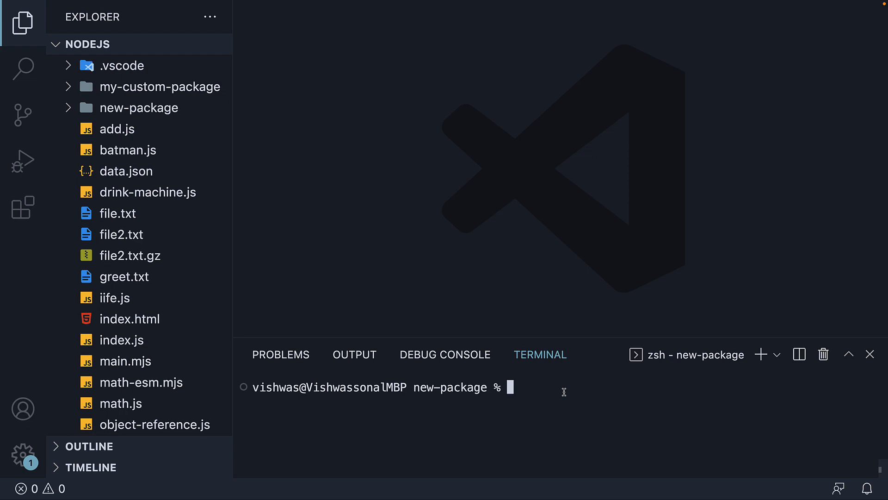
mouse_move(567, 401)
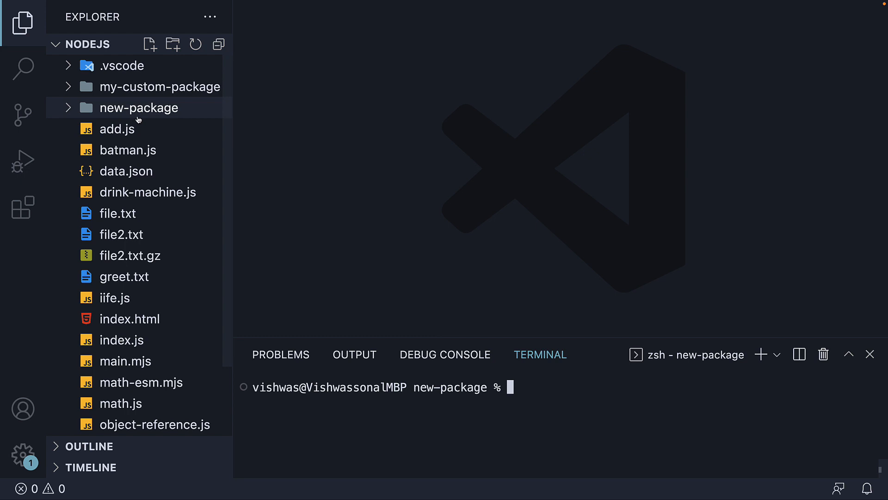
Step: Create a my-custom-cli folder in the workspace and cd into it in the terminal
left_click(171, 44)
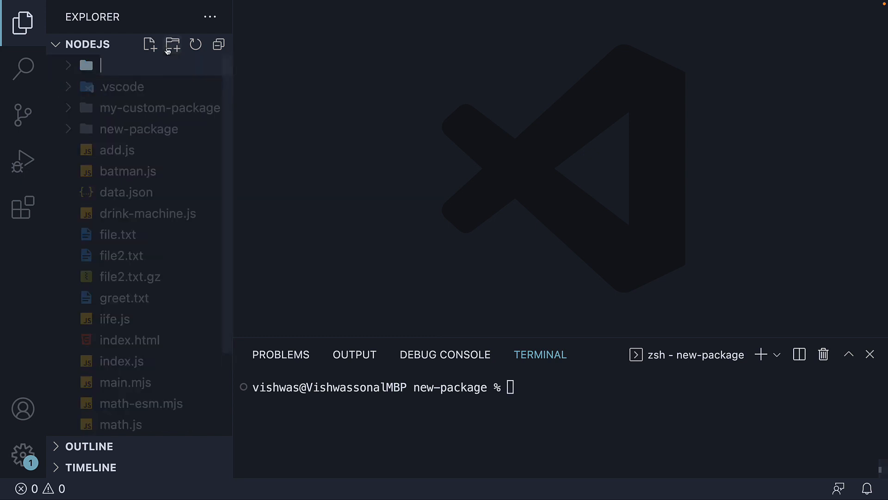
type("my-custom-cli")
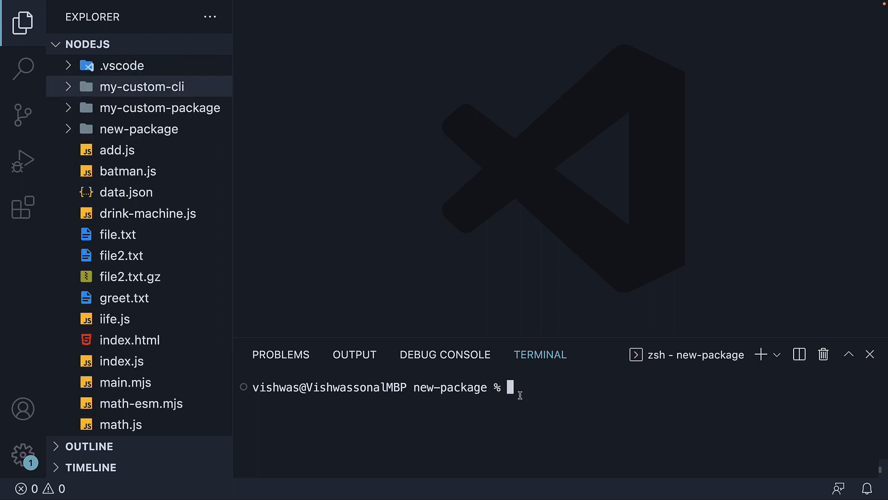
type("cd my-custom-cli")
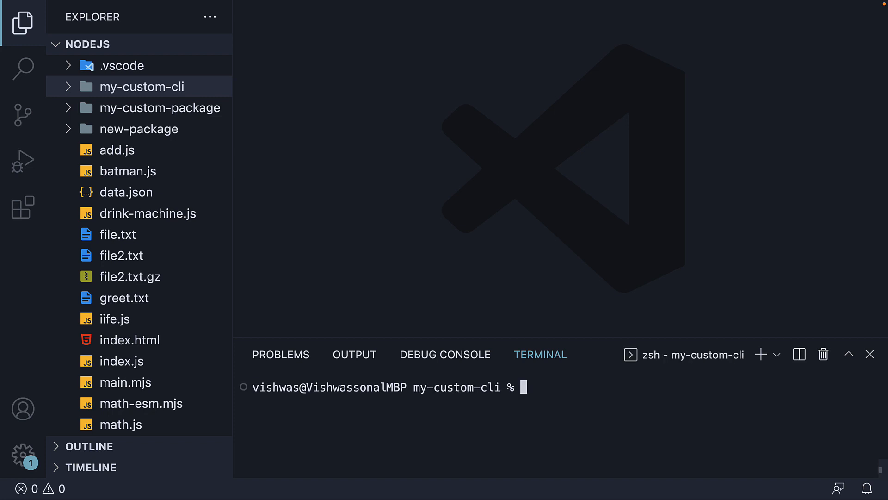
Step: Run npm init --yes in my-custom-cli and open the generated package.json
type("npm init")
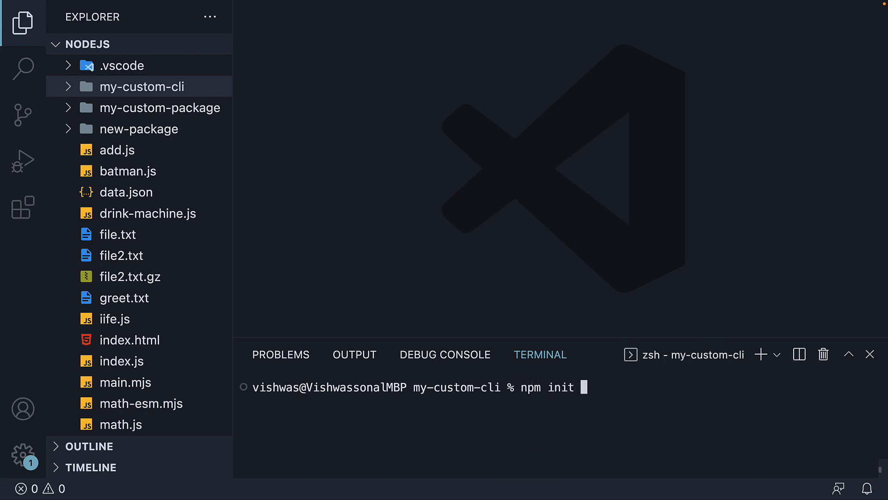
type("--yes")
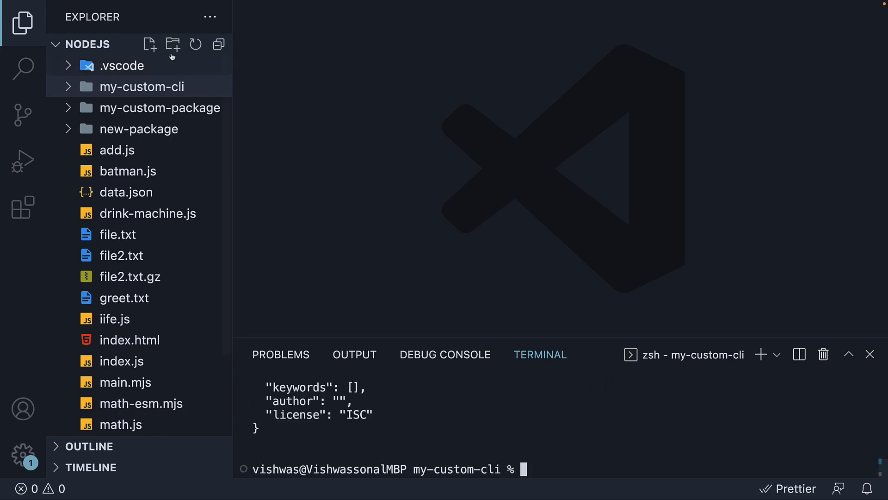
left_click(142, 86)
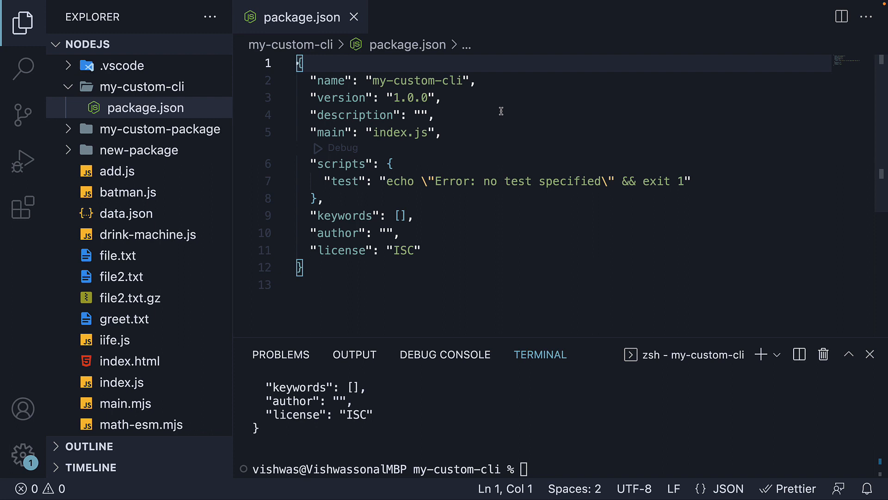
Step: Replace the package name value in package.json with codevolution-pokedex
double_click(417, 80)
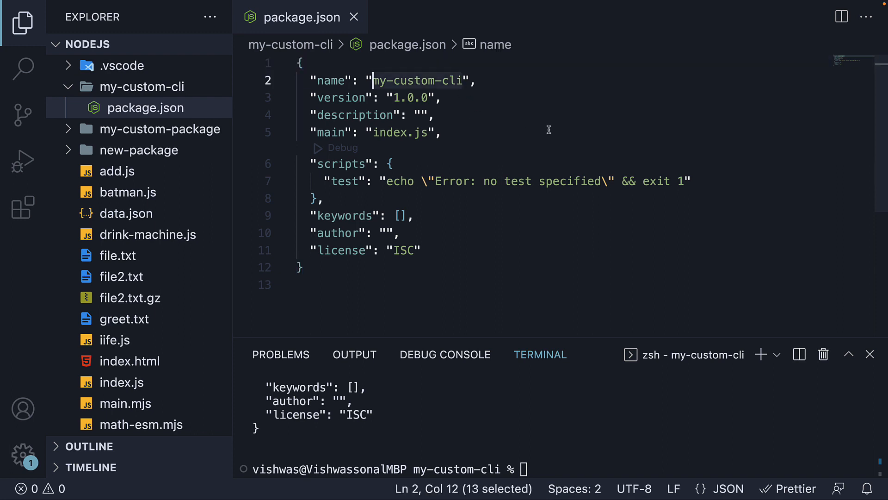
type("codevol")
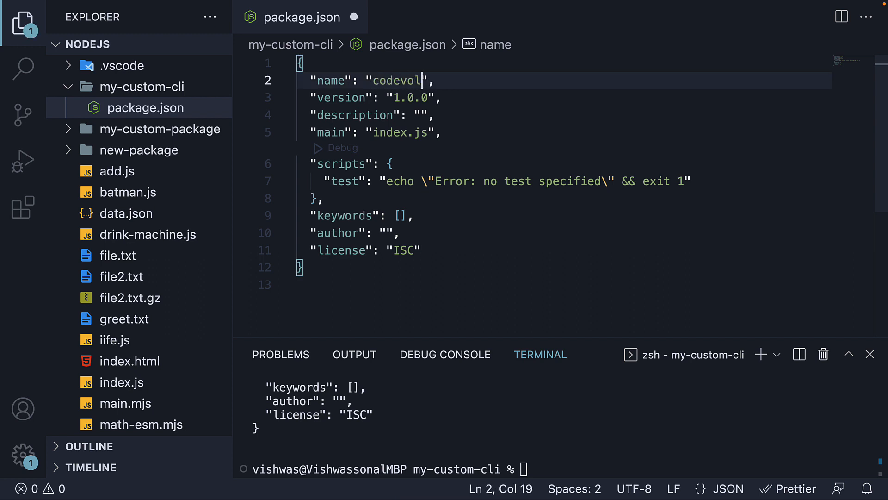
type("ution-pokedex")
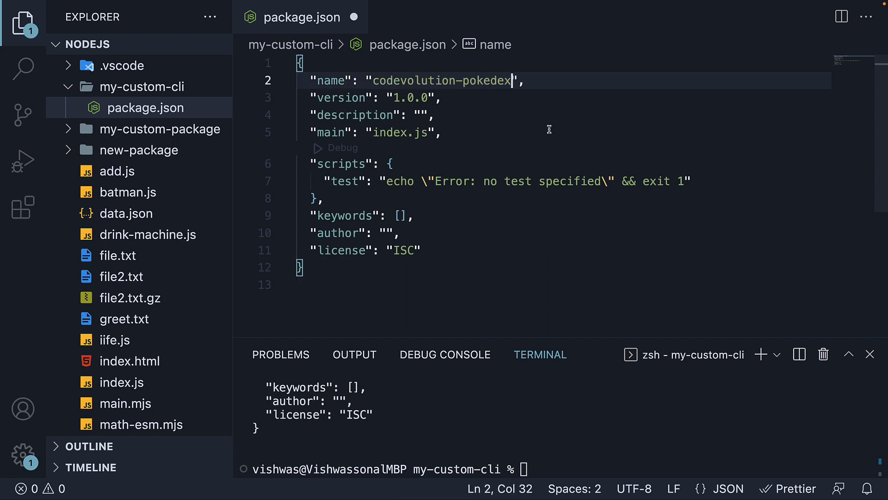
mouse_move(560, 131)
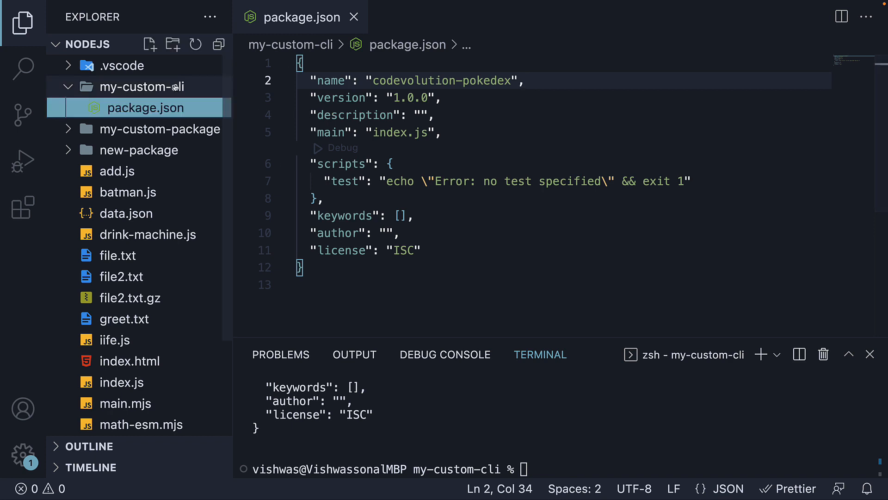
Step: Create index.js containing console.log("Codevolution pokedex") and save it
left_click(149, 45)
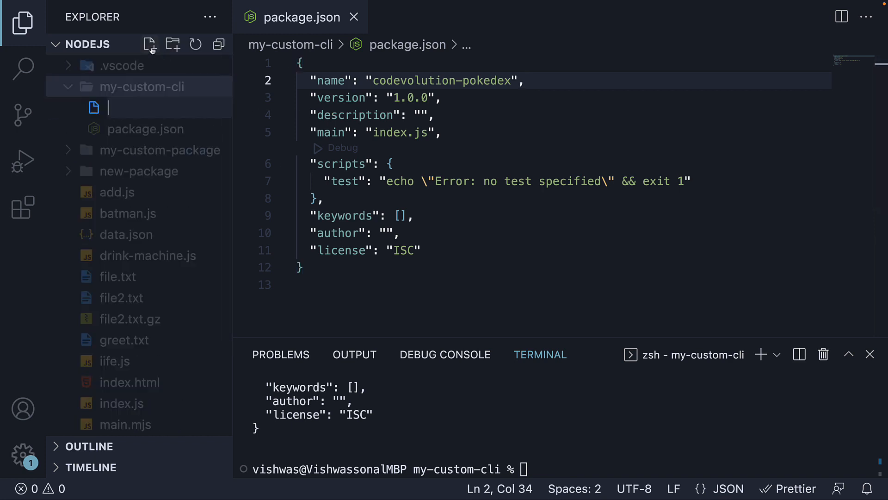
type("ind")
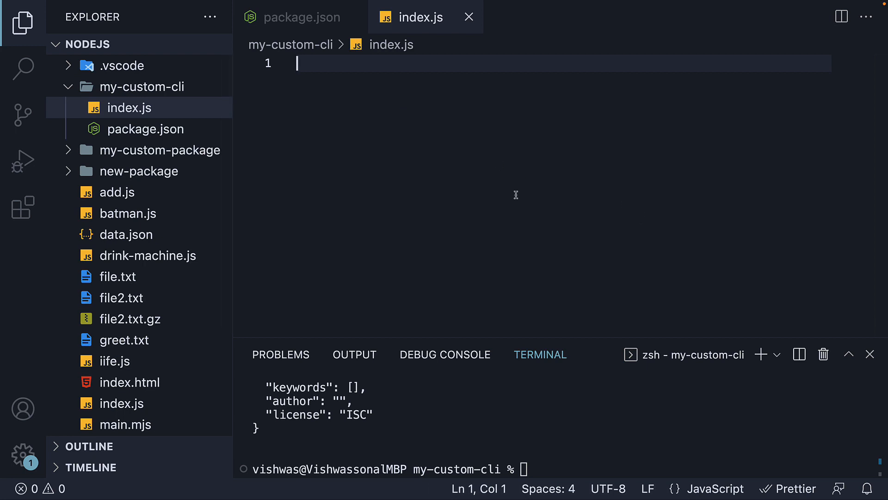
type("console.log(\"C\")")
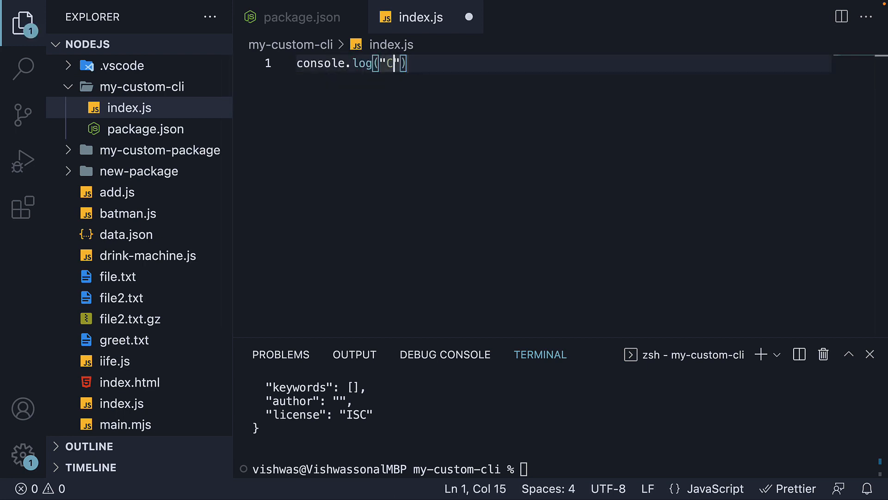
type("odevolution poked")
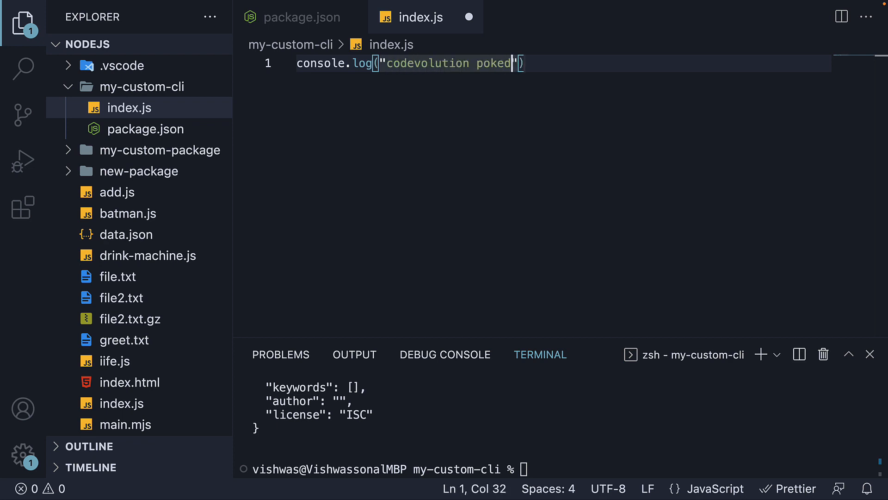
type("ex")
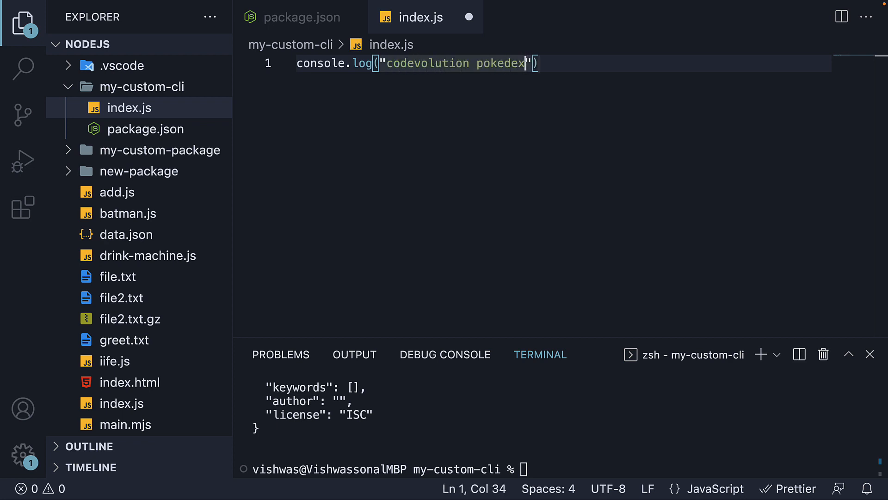
key("enter")
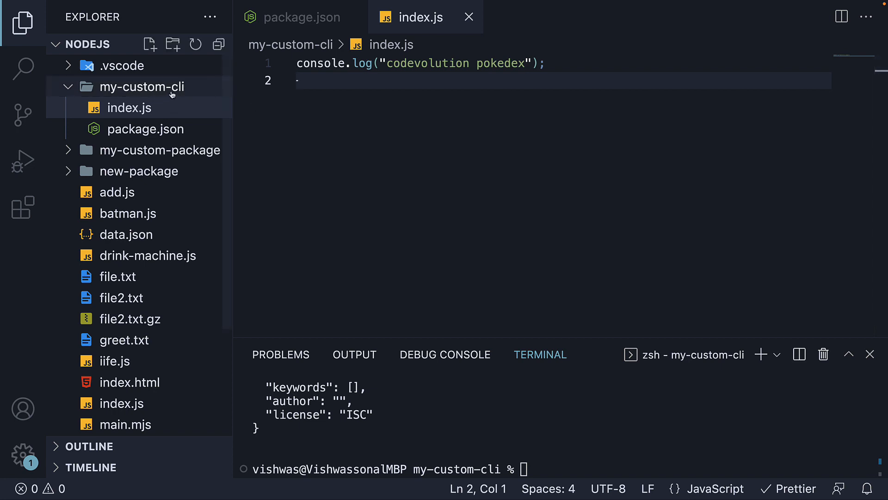
mouse_move(141, 86)
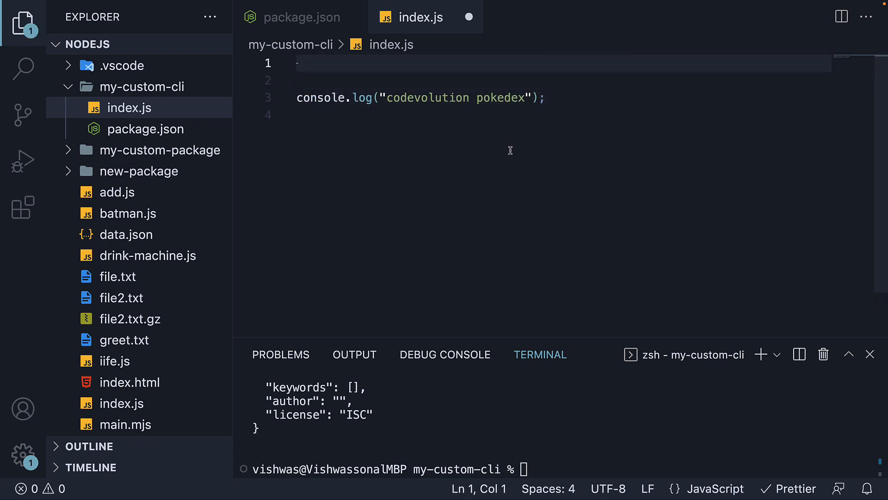
Step: Add the #!/usr/bin/env node shebang as the first line of index.js
type("#!/usr/bin/env node")
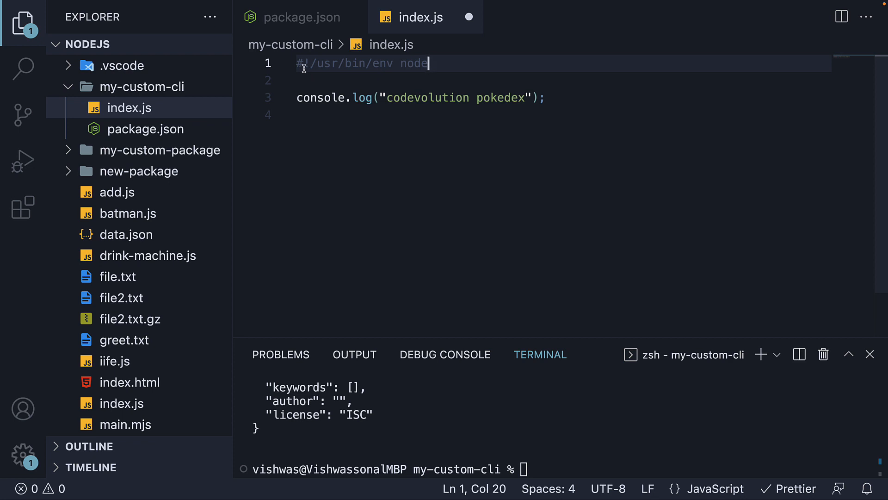
mouse_move(329, 68)
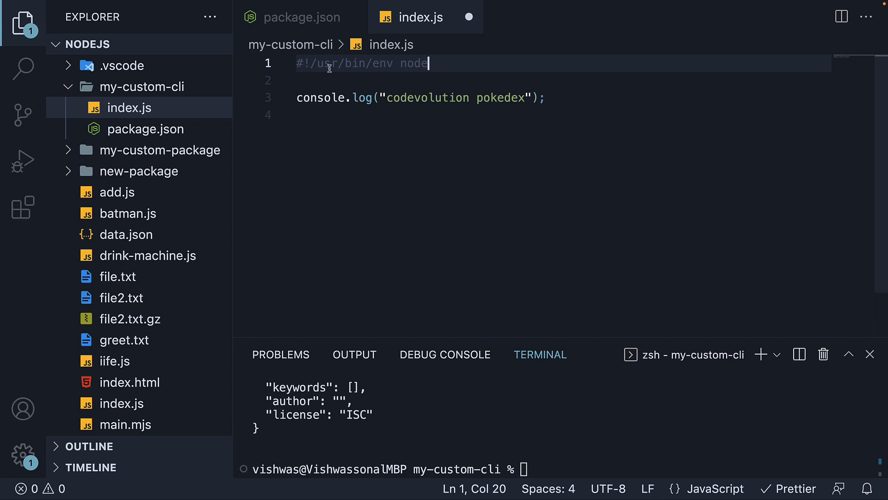
mouse_move(392, 68)
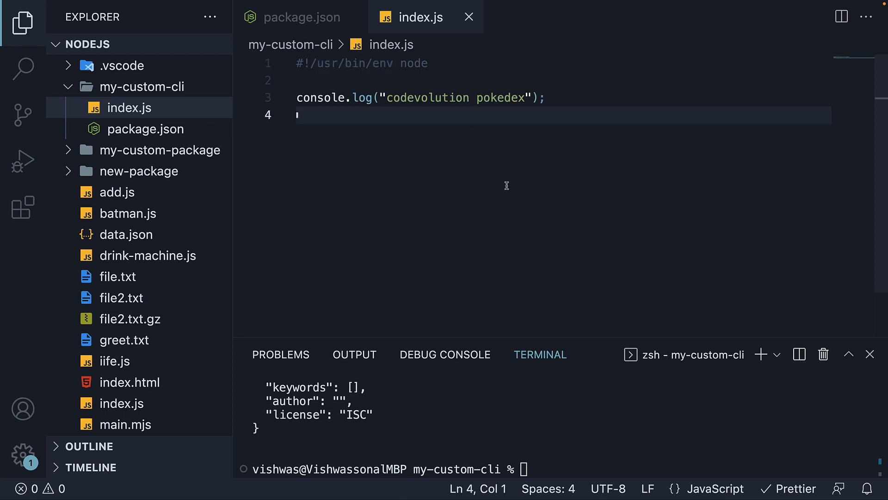
Step: Add an empty "bin" object after the scripts block in package.json
left_click(302, 17)
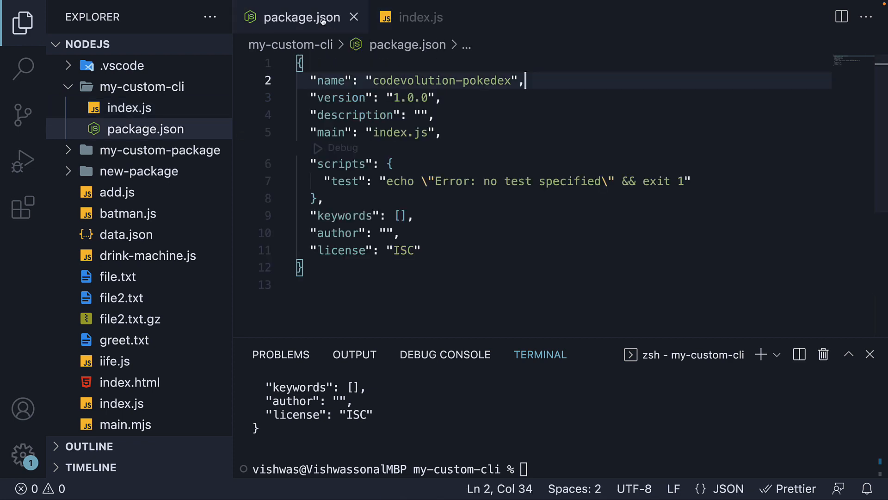
mouse_move(456, 221)
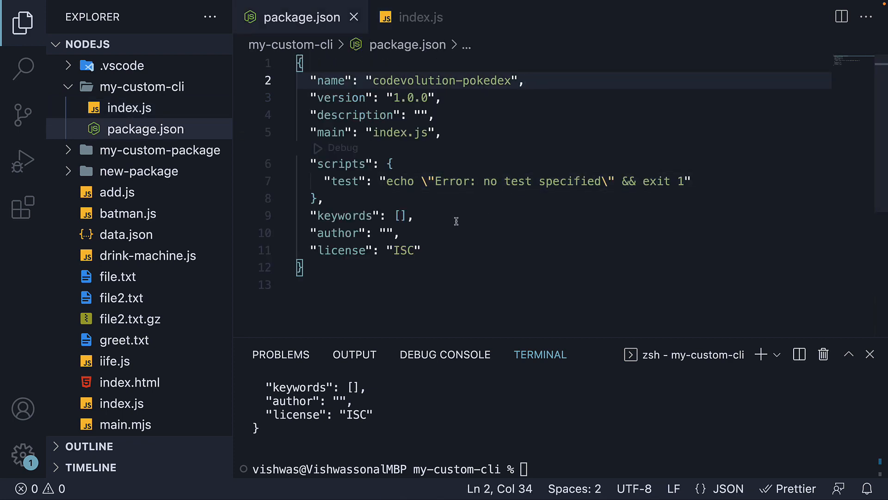
key("Enter")
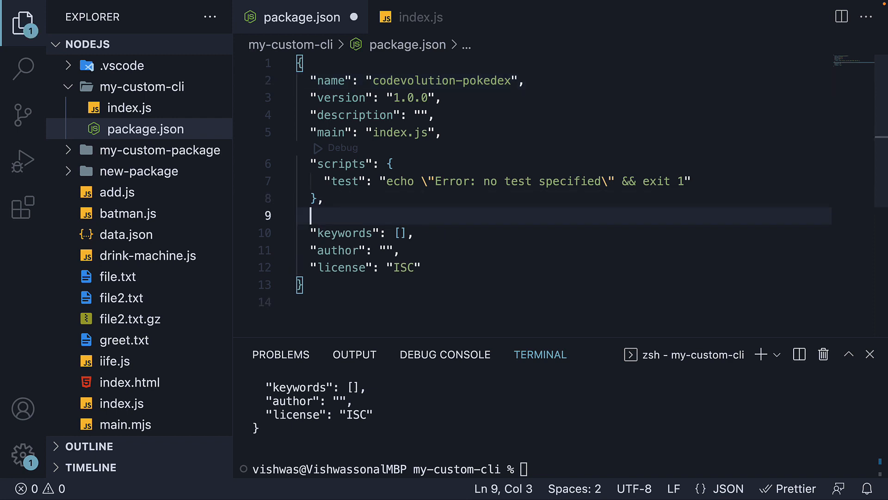
type("\"bin\": {},")
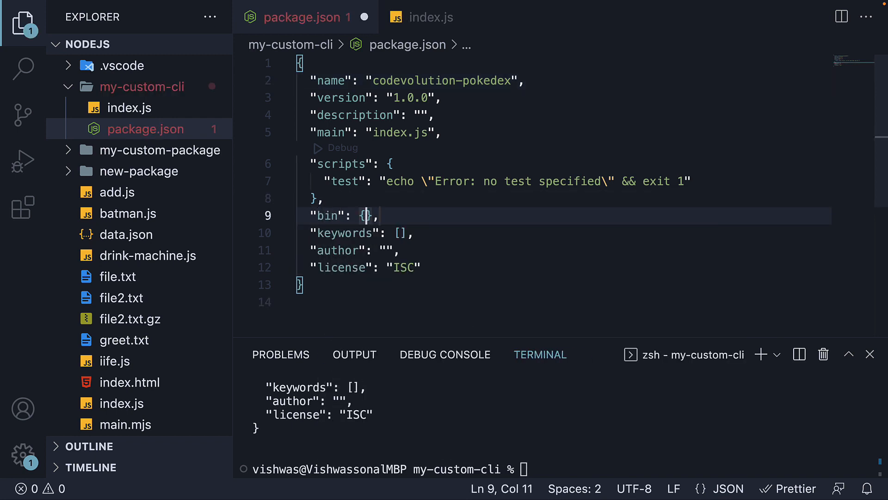
key("Enter")
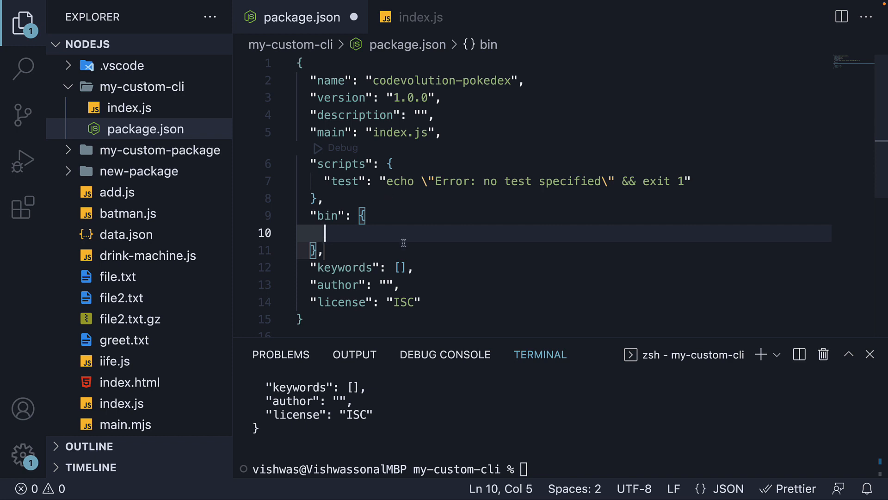
mouse_move(411, 237)
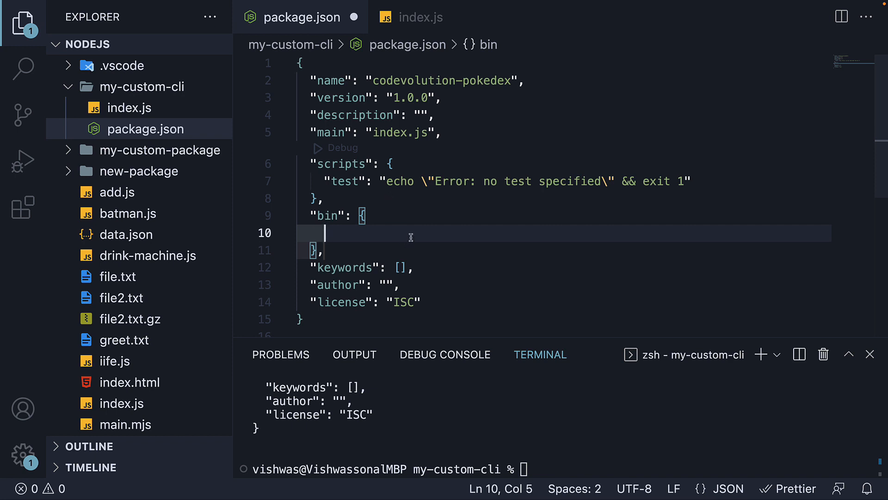
mouse_move(481, 241)
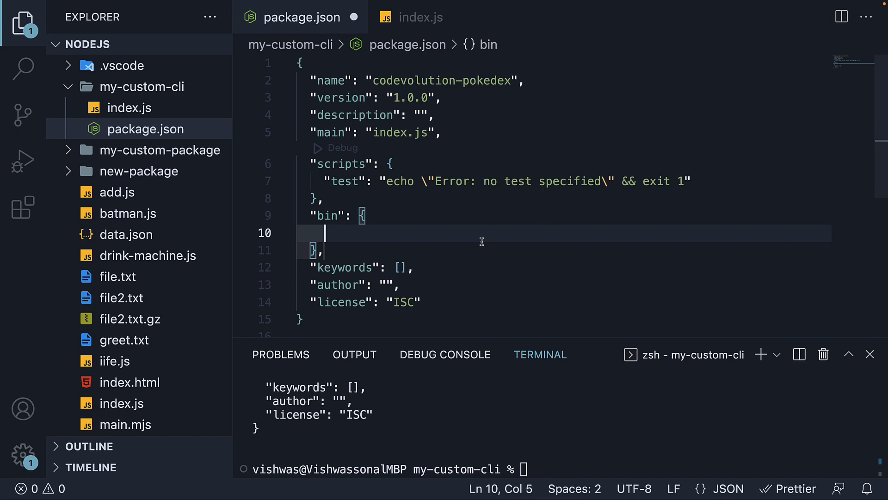
Step: Map "codevolution-pokedex" to "index.js" inside bin, confirming the script file name
type("\"")
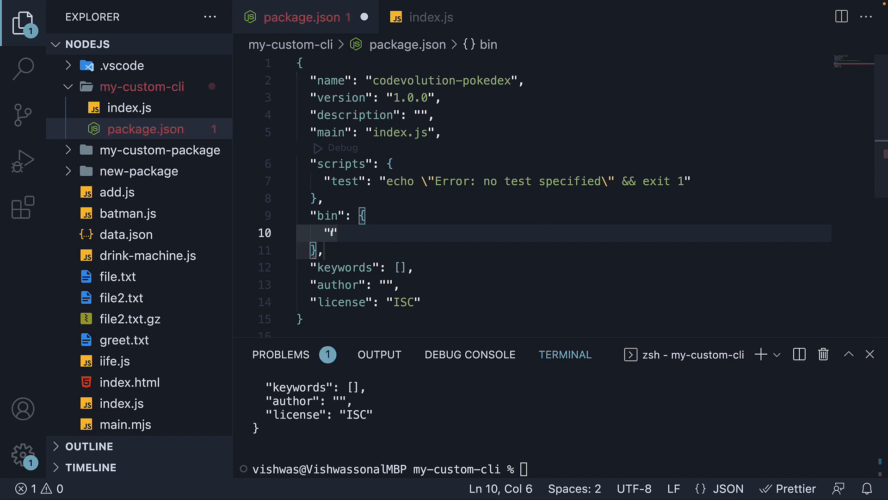
type("codevolution-po")
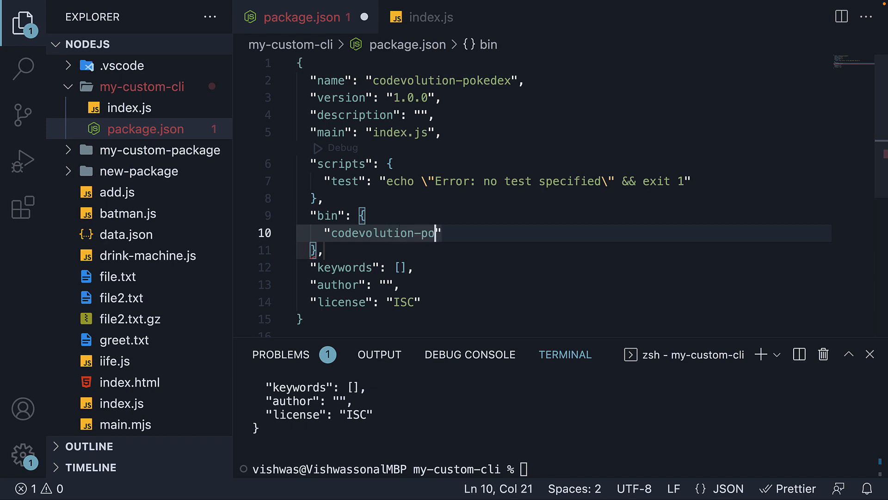
type("kedex\":")
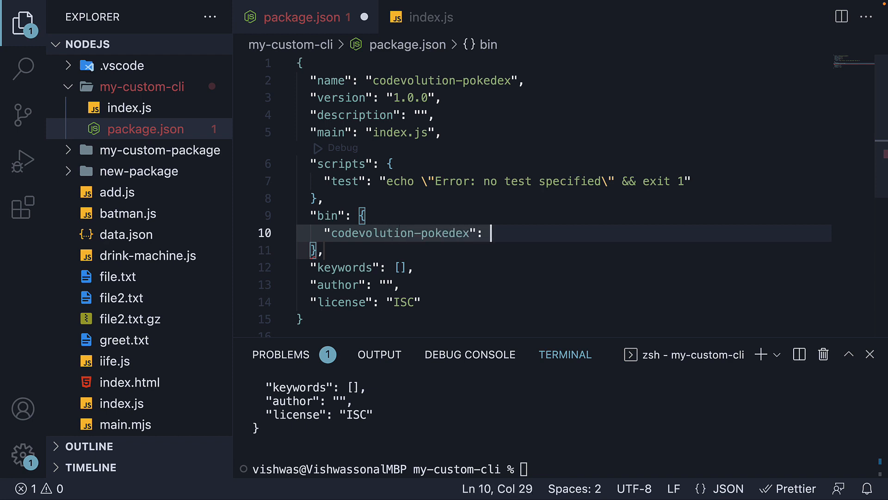
type("\"")
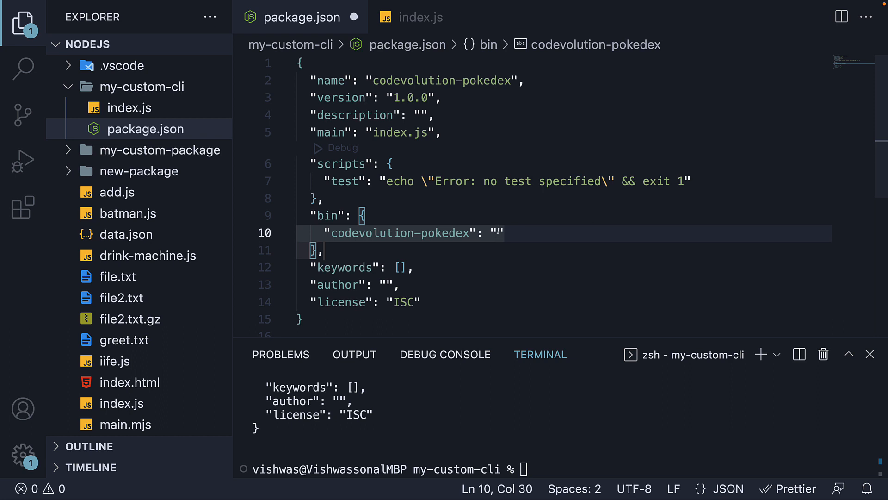
type("index.")
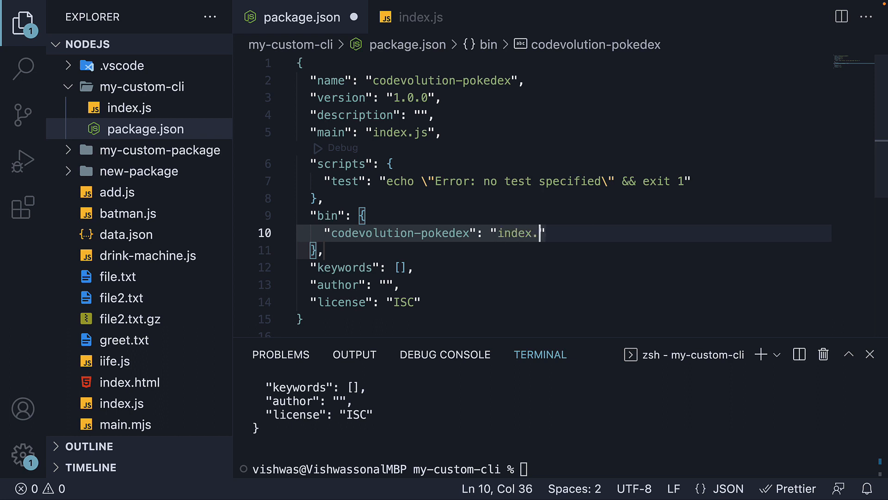
left_click(420, 17)
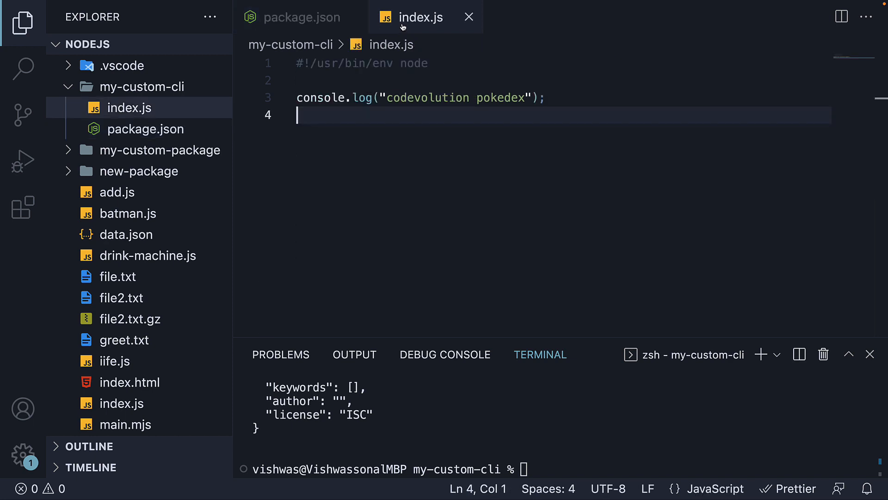
left_click(301, 17)
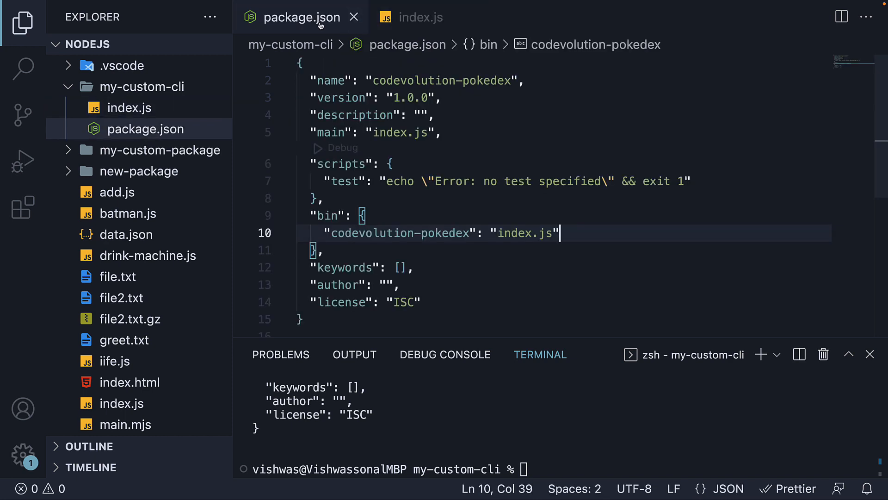
mouse_move(646, 220)
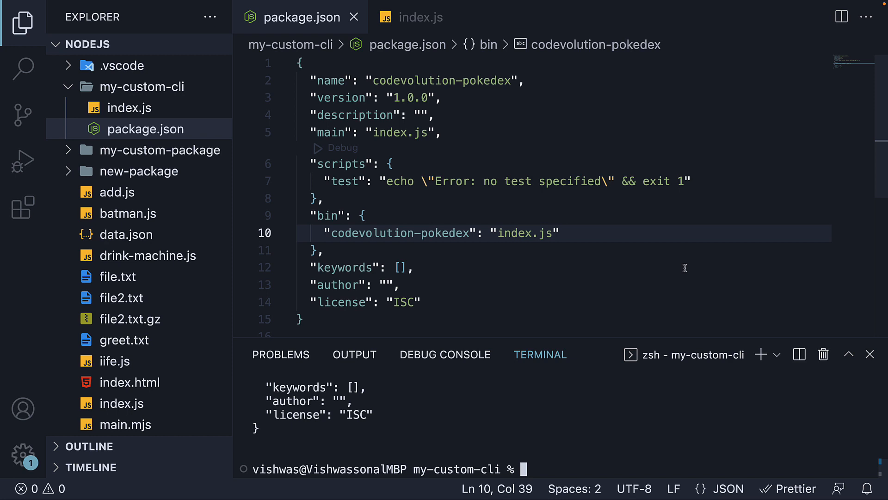
mouse_move(606, 412)
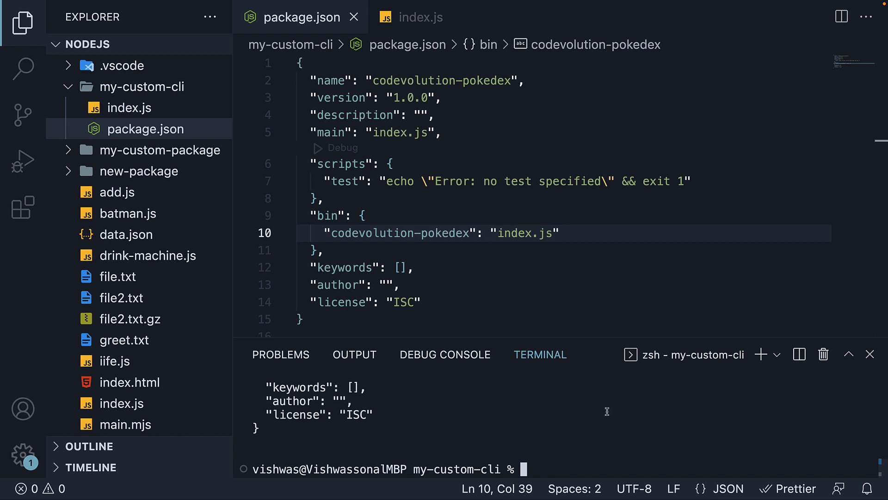
Step: Clear the terminal and run sudo npm install -g to install the package globally
type("clea")
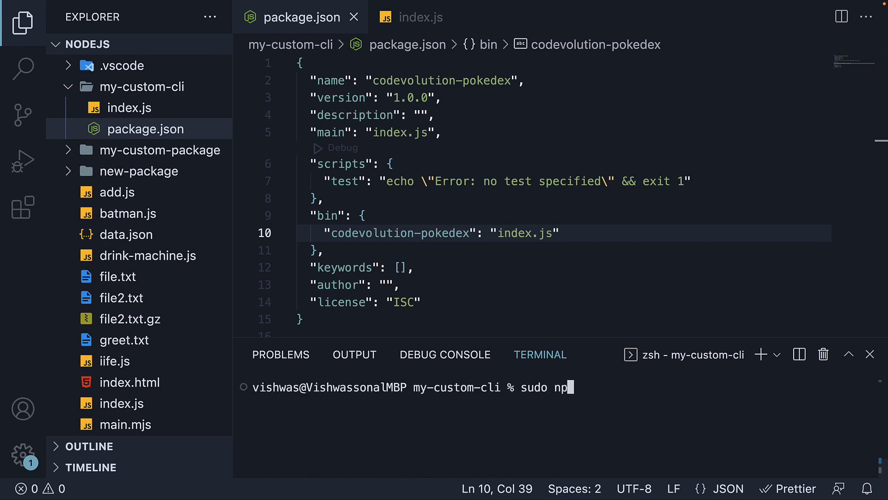
type("m install -g")
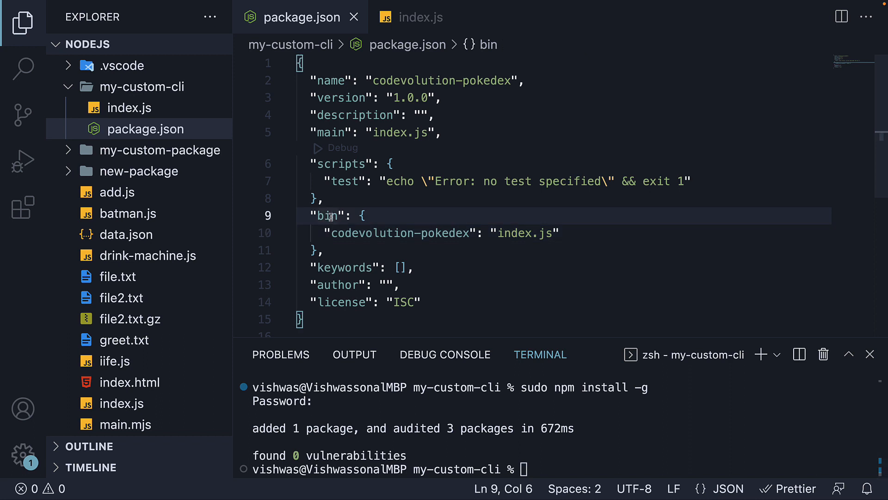
double_click(399, 233)
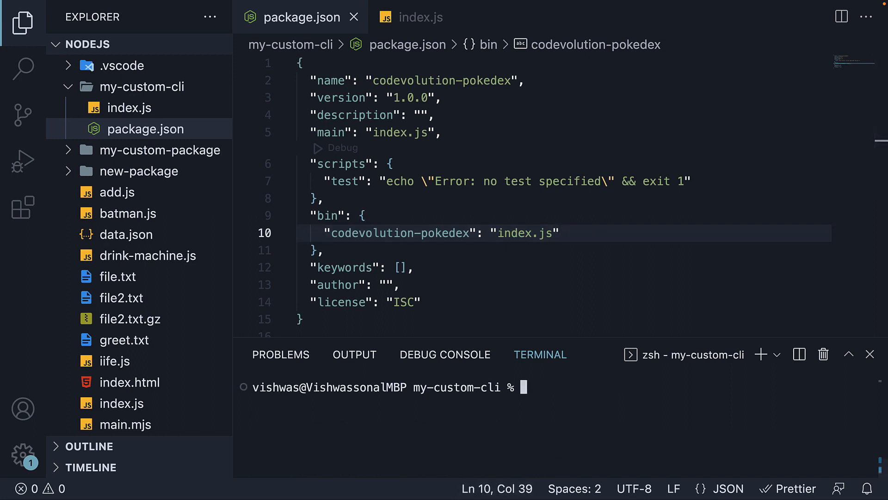
Step: Run codevolution-pokedex in the terminal to print the message, then show index.js
type("codevol")
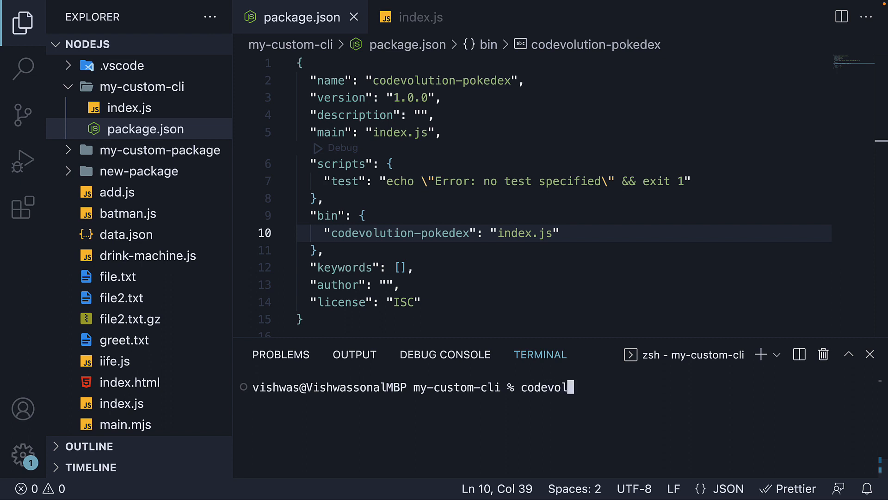
type("ution-pokede")
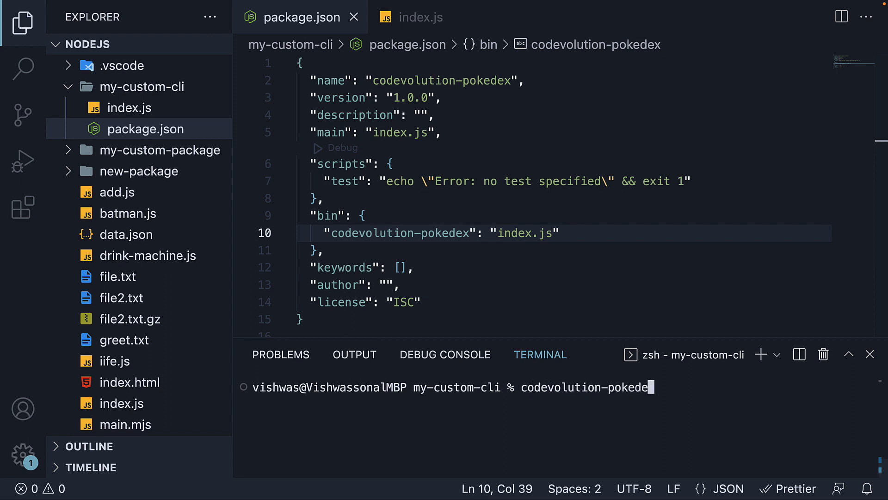
type("x")
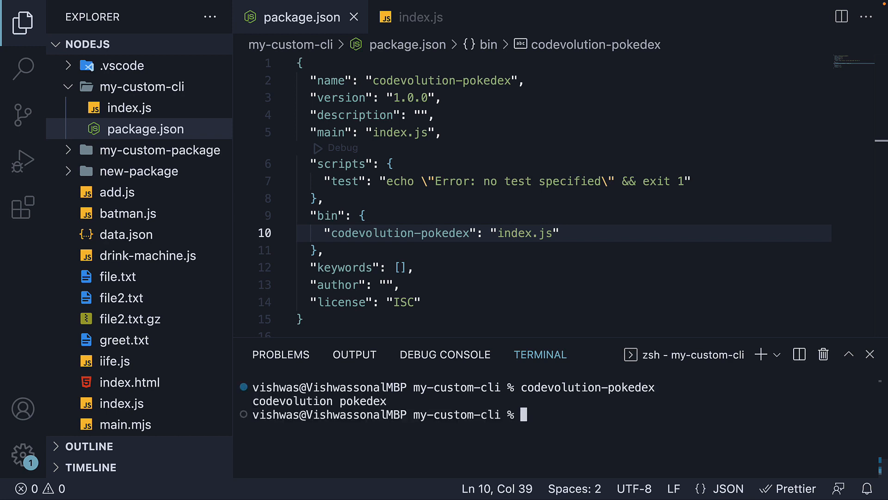
mouse_move(420, 17)
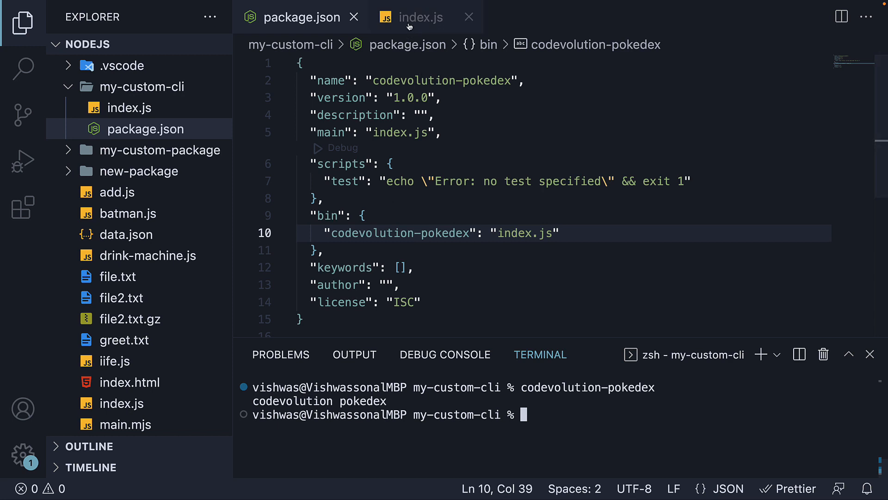
left_click(421, 17)
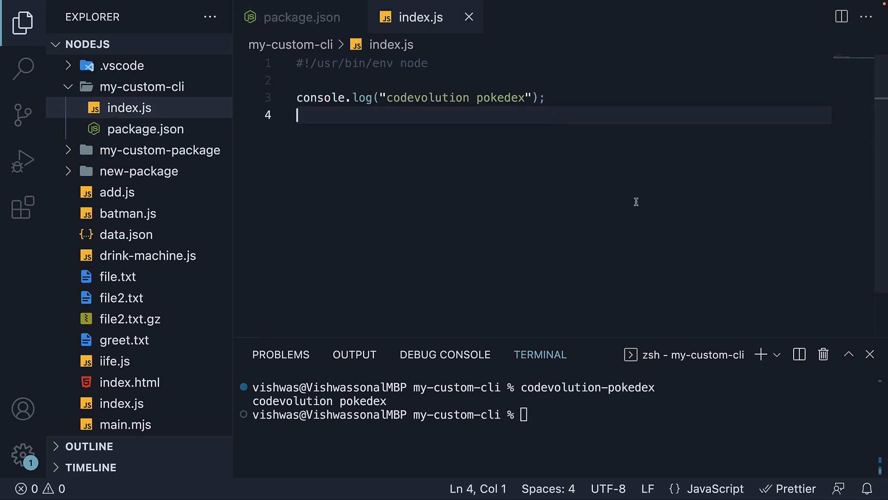